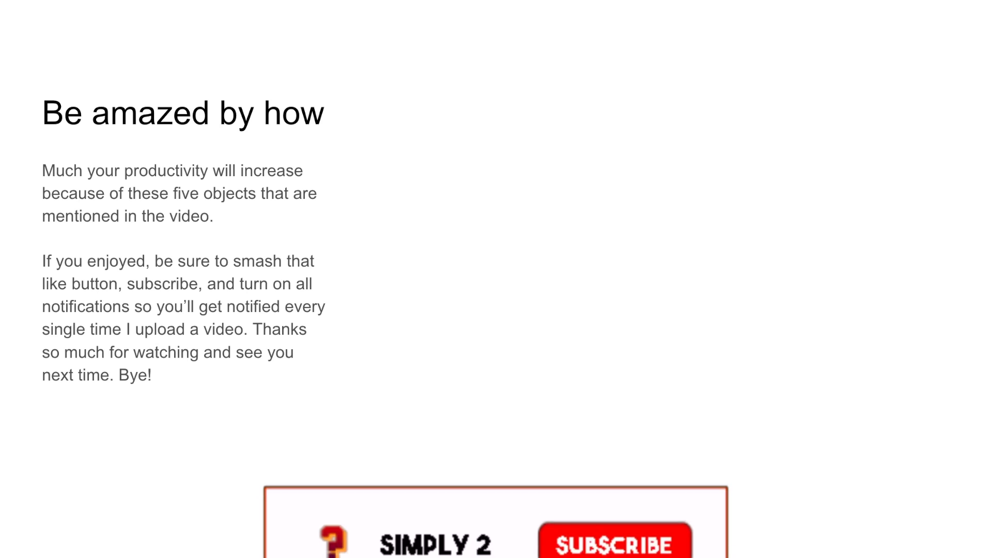
Advance the outro slide so the subscribe banner rises and its button reads SUBSCRIBED
{"action": "left_click", "coordinate": [611, 541]}
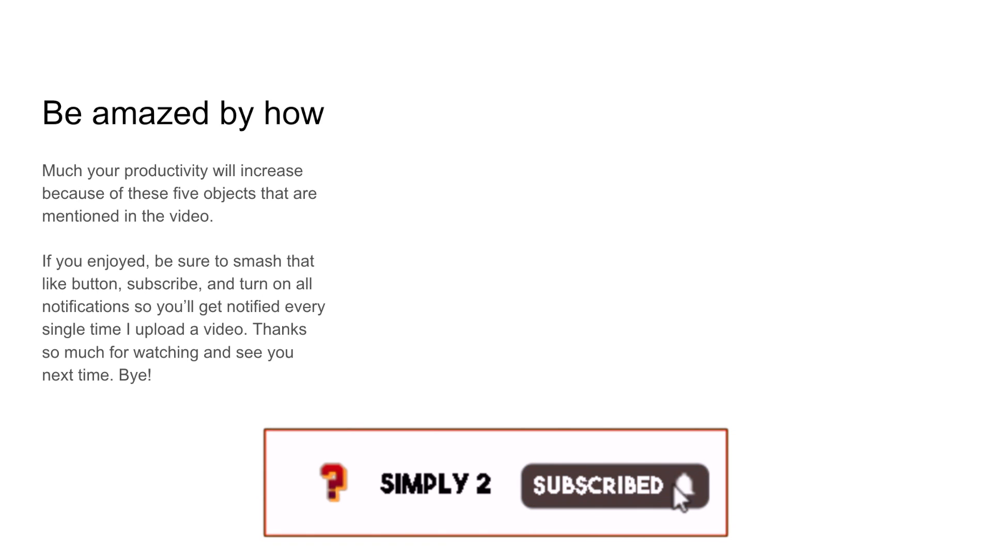